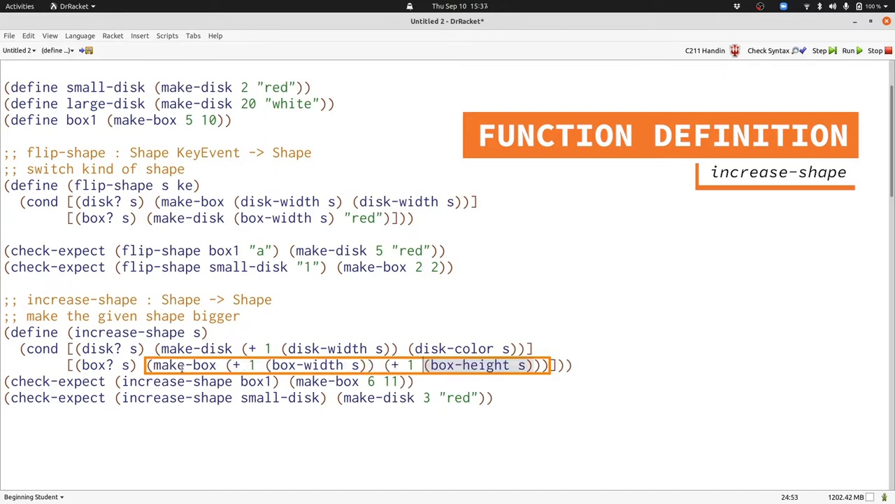
Run the program with the new draw-shape-bg definition and its two check-expects
click(848, 50)
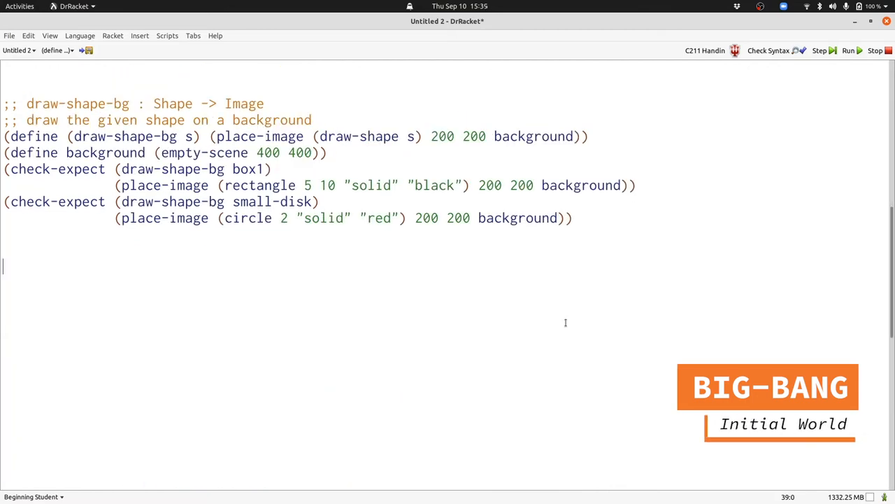
Write (big-bang box1 [on-tick increase-shape] [to-draw draw-shape-bg]) under a World comment and run it
text((big-bang box1))
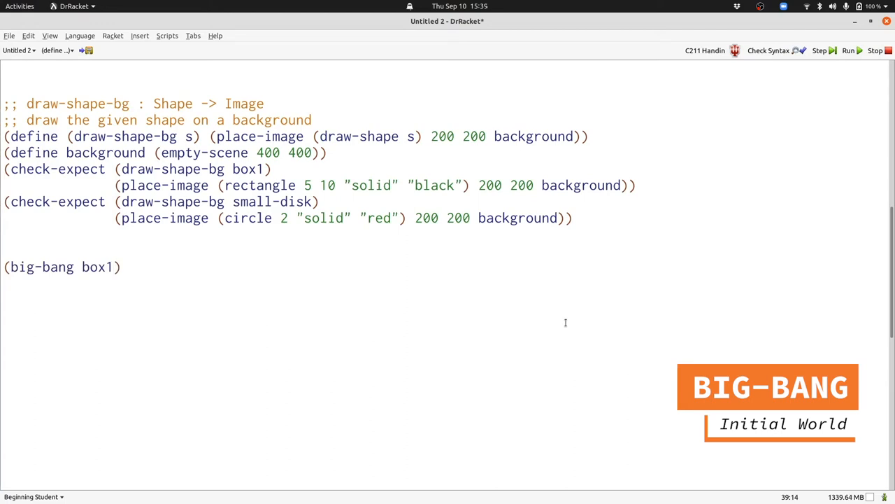
click(118, 265)
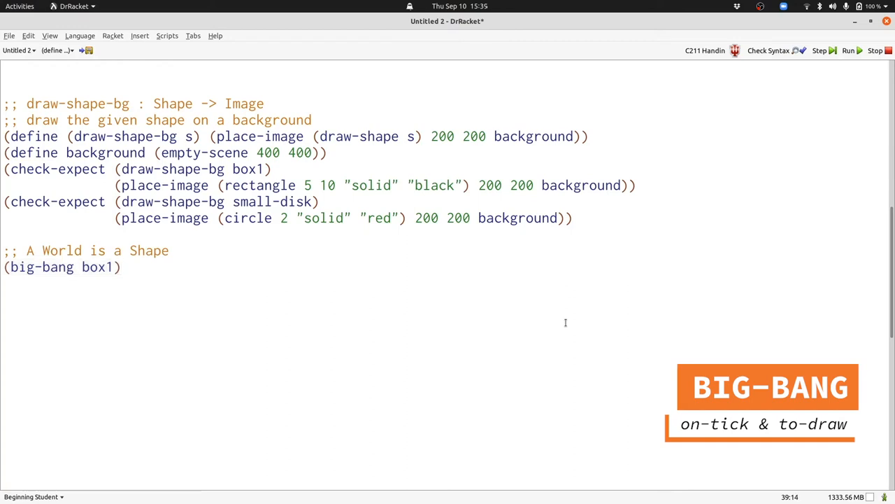
text([on-tick increase-shape]))
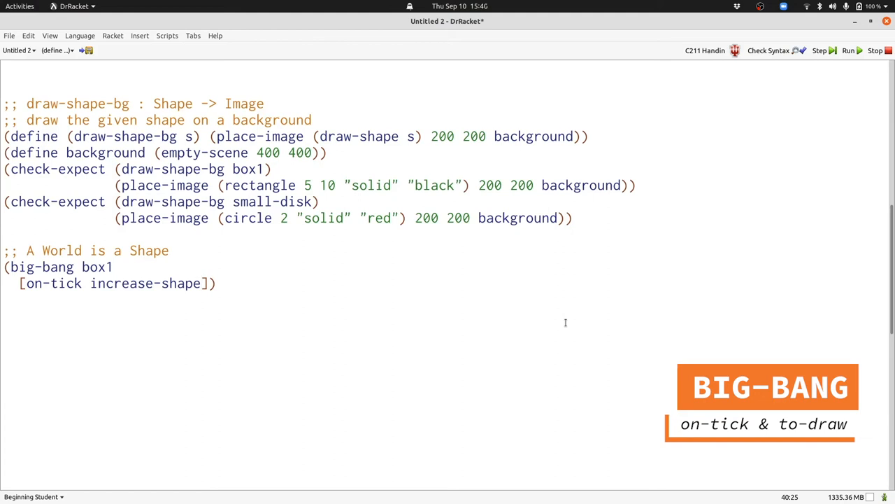
text([to-draw draw-shape-bg]))
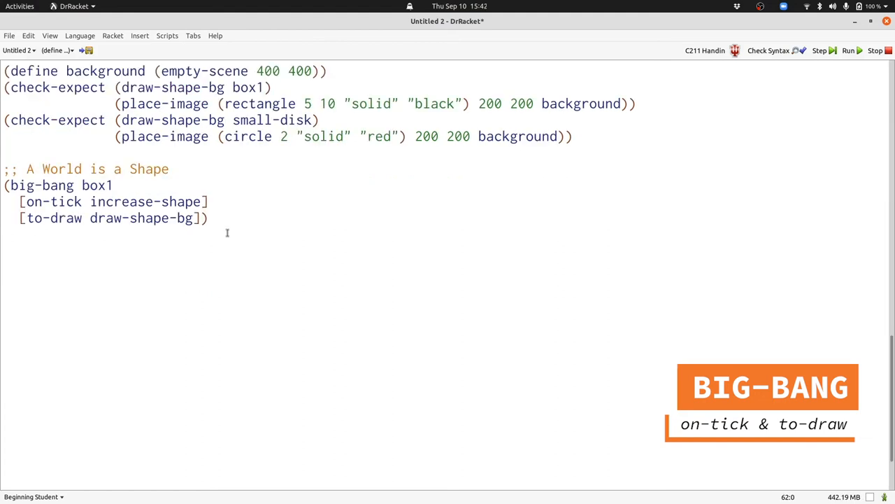
click(848, 50)
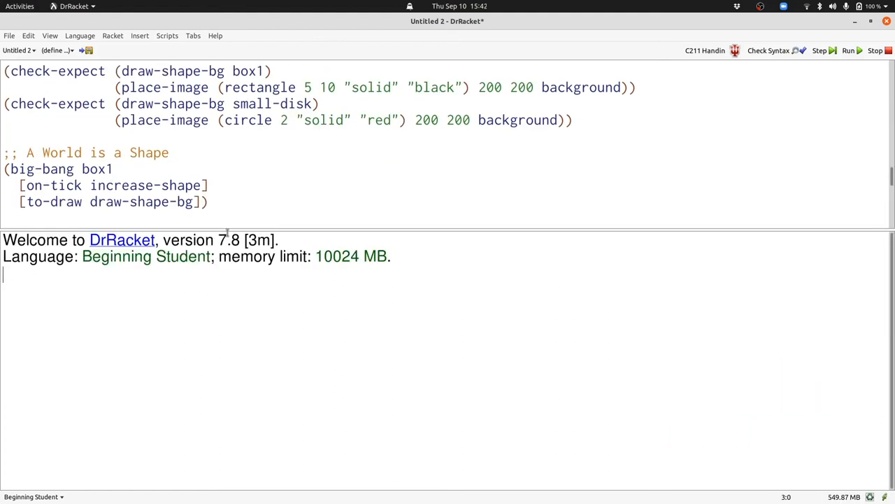
End the animation, leaving (make-box 294 299) and all 9 tests passed in the interactions pane
click(848, 50)
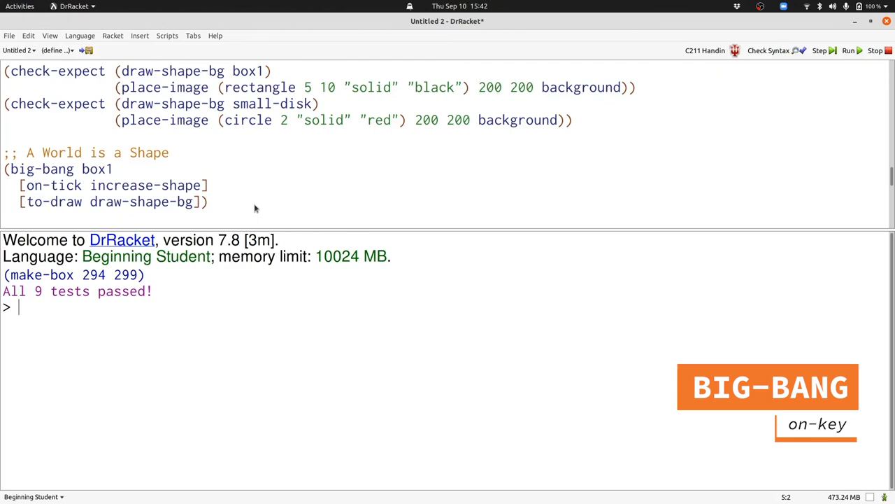
Add [on-key flip-shape] to big-bang and rerun so the World window shows the black box
text([on-key flip-shape]))
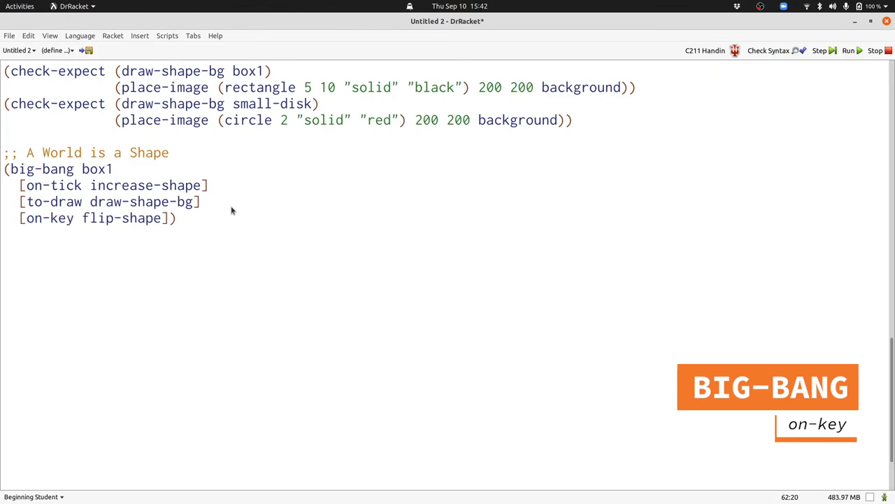
click(848, 50)
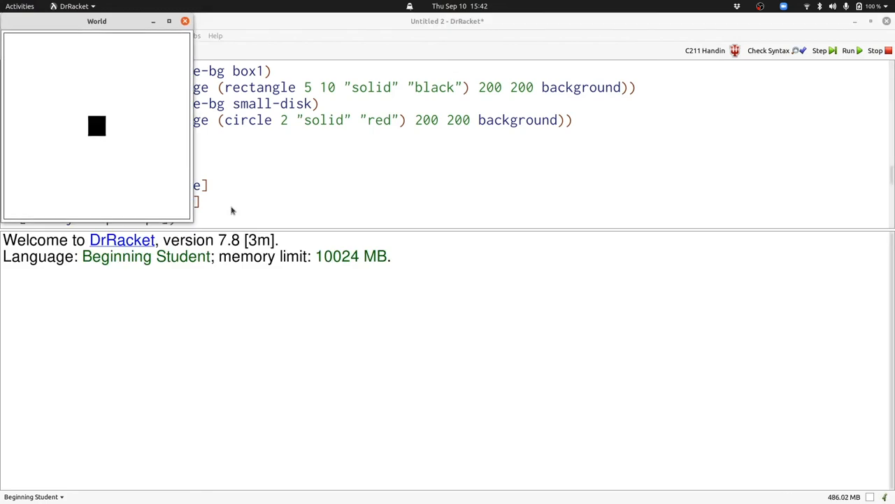